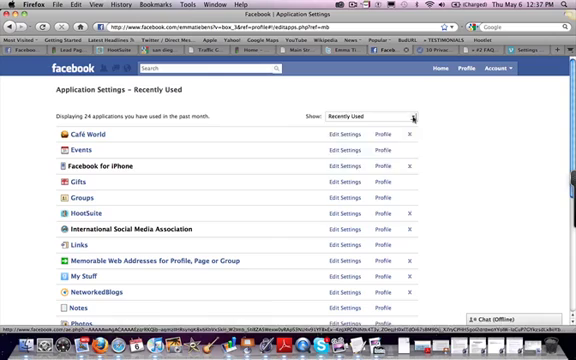
Filter the Application Settings list to 'Added to Profile' and review the listed apps.
click(412, 116)
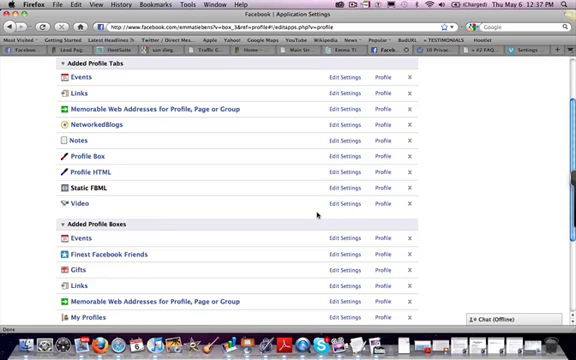
scroll(up, 3)
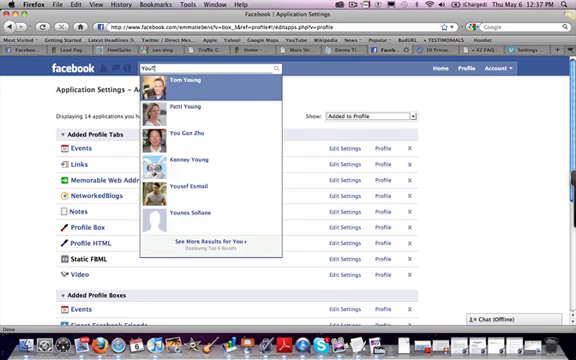
Search Facebook for 'YouTube' to find the YouTube Badge application.
text(YouTube)
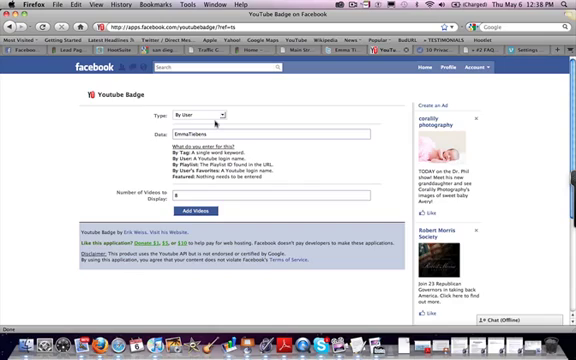
Expand the YouTube Badge Type choices to pick which videos the badge shows.
click(210, 112)
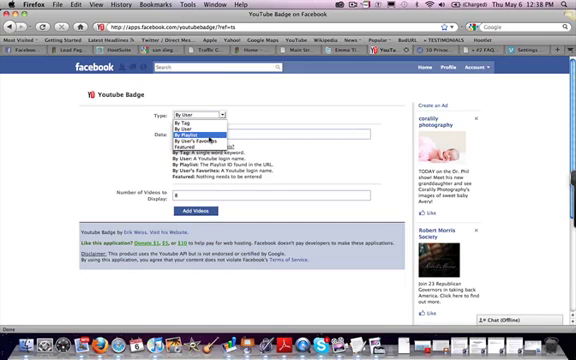
mouse_move(196, 146)
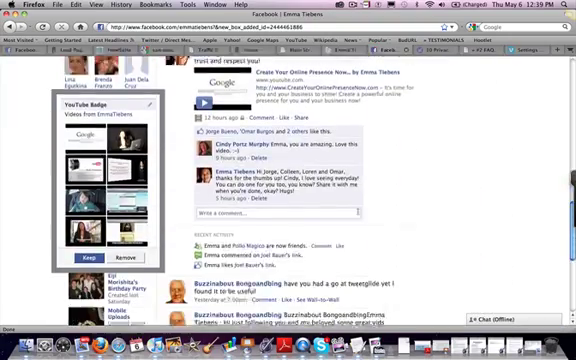
scroll(down, 3)
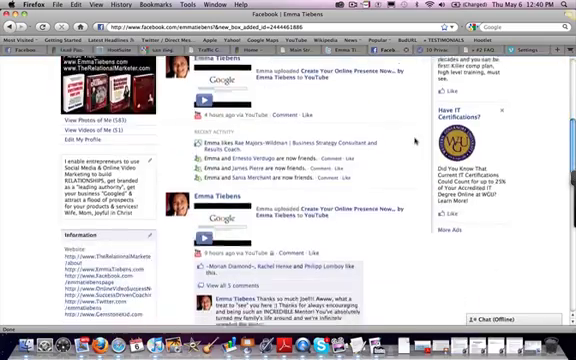
Scroll the Boxes tab to view the YouTube Badge box with its uploaded video thumbnails.
scroll(down, 3)
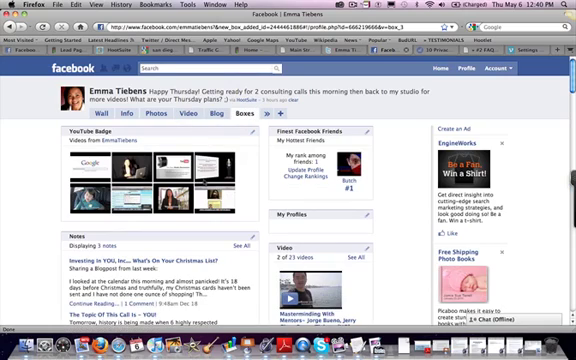
Scroll the Wall tab down until the YouTube Badge box appears in the left column.
scroll(down, 3)
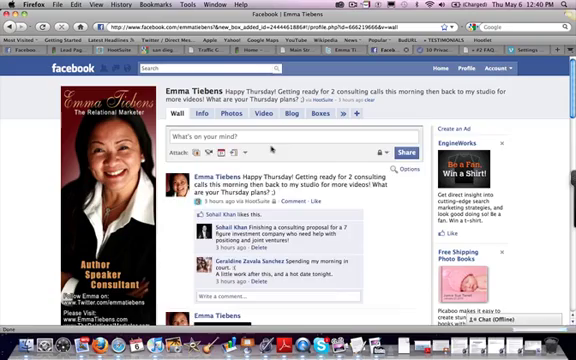
scroll(down, 3)
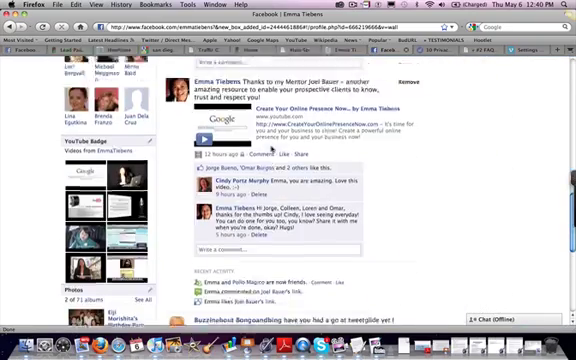
scroll(down, 3)
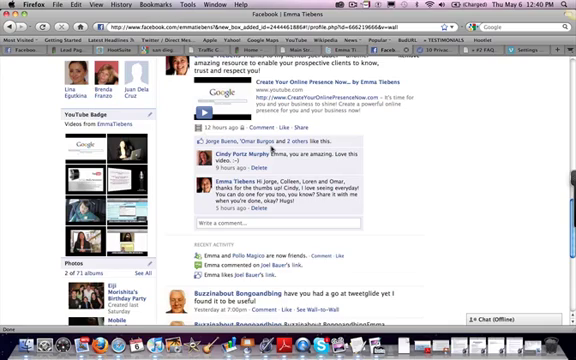